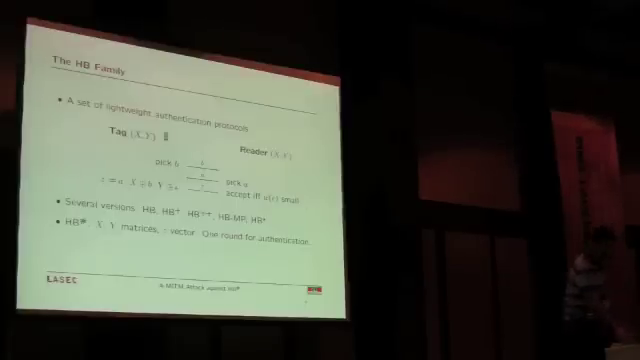
pyautogui.press('Right')
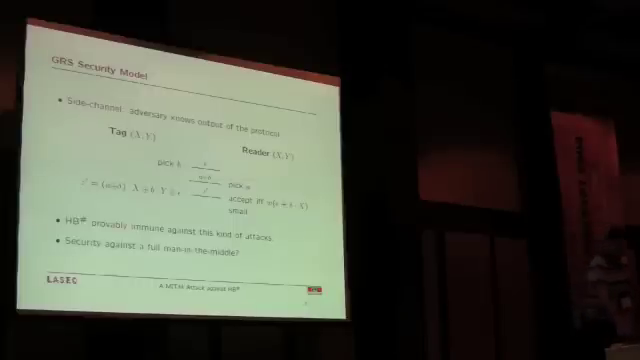
pyautogui.press('right')
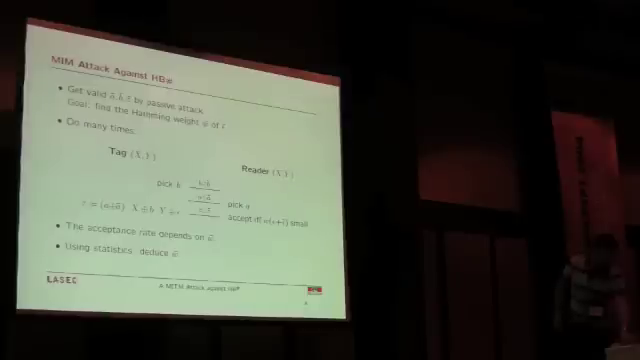
pyautogui.press('right')
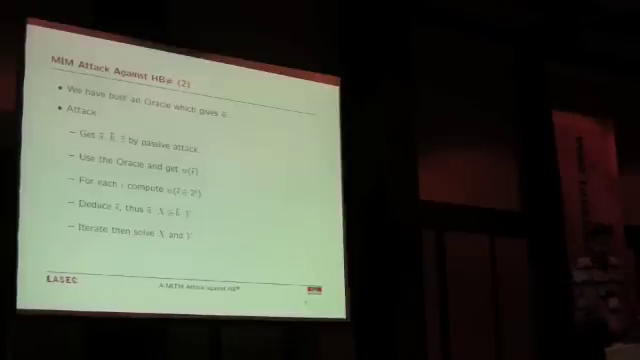
pyautogui.press('Right')
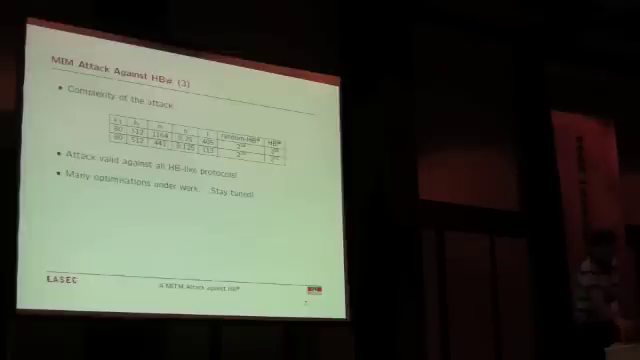